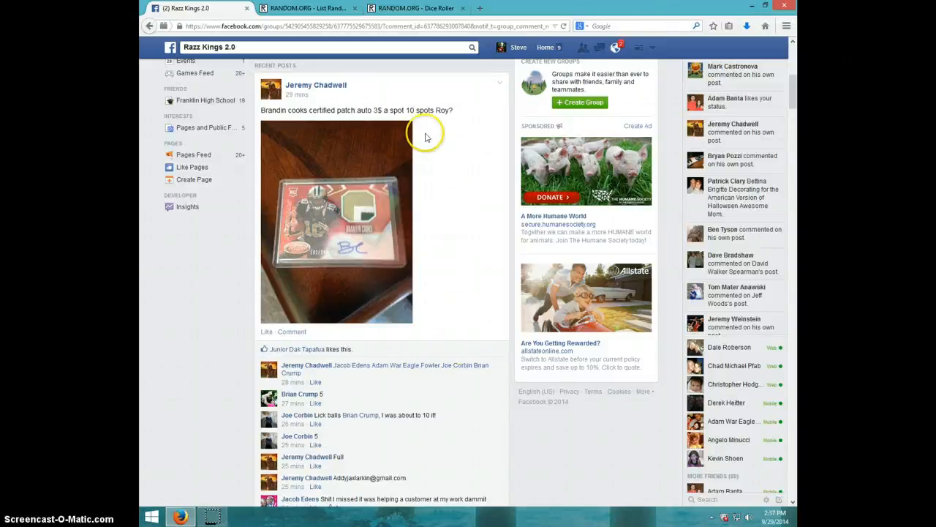
mouse_move(440, 292)
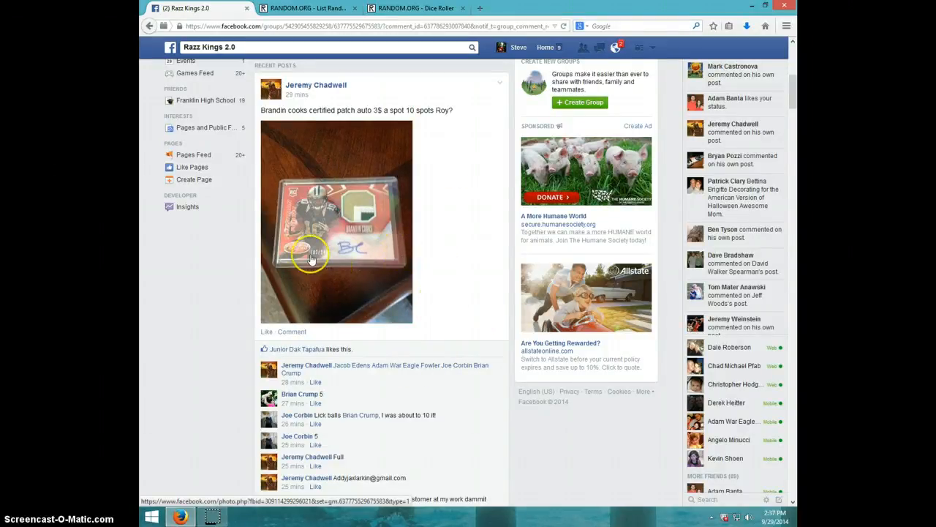
Step: Scroll through the card post's comments, post a short 'LM' comment, and check the clock
scroll("down", 3)
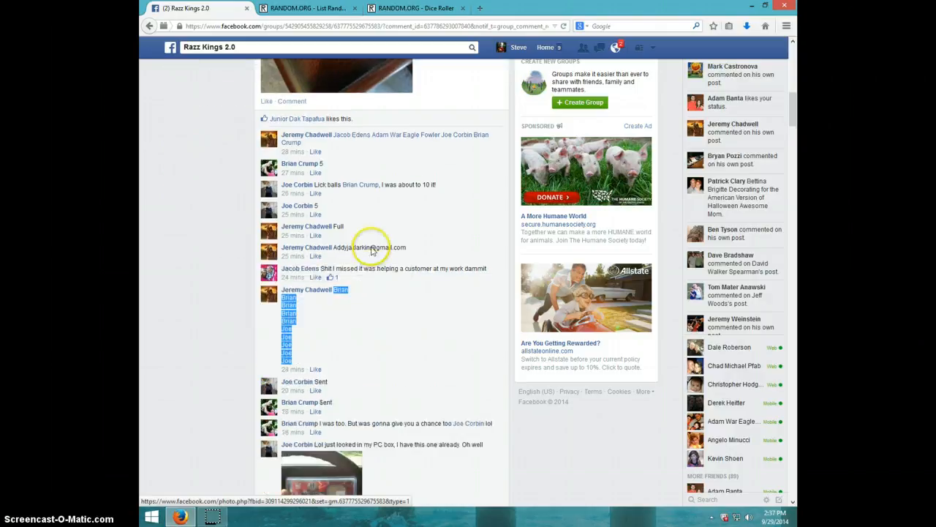
scroll("down", 3)
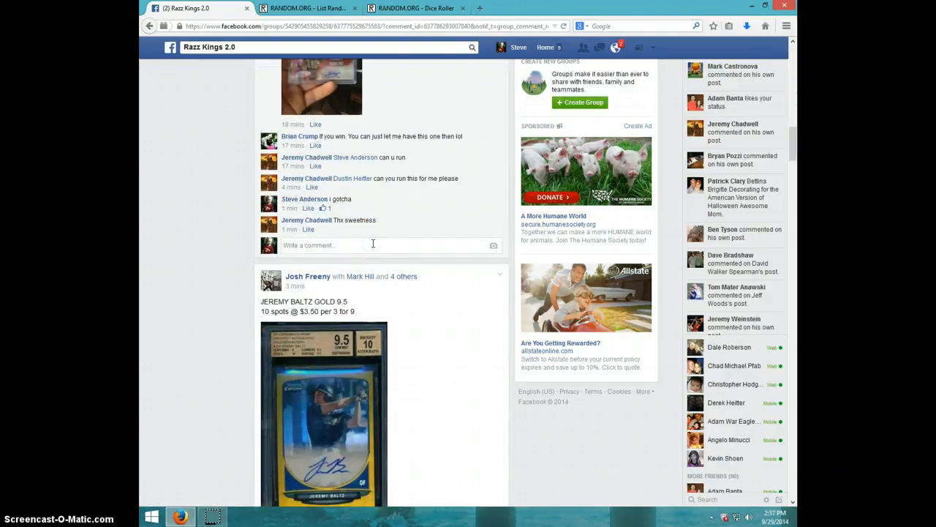
type("LM")
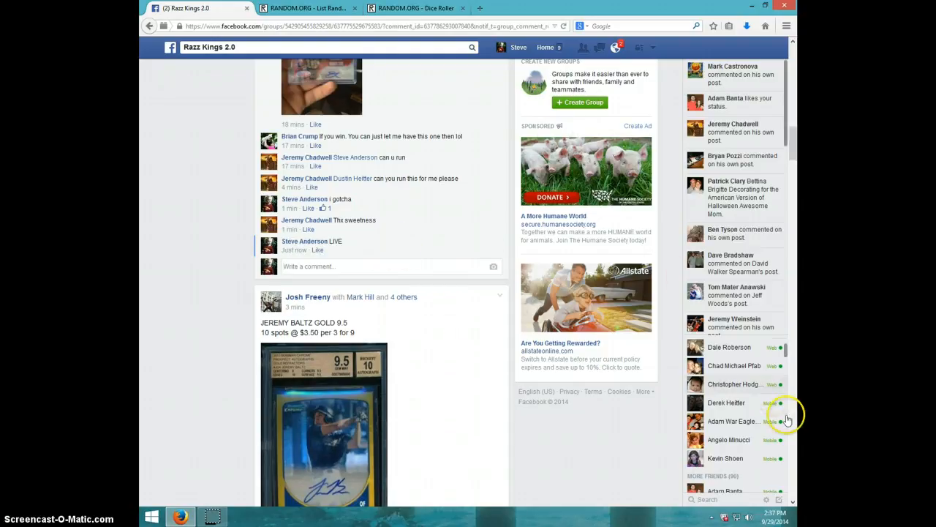
left_click(771, 516)
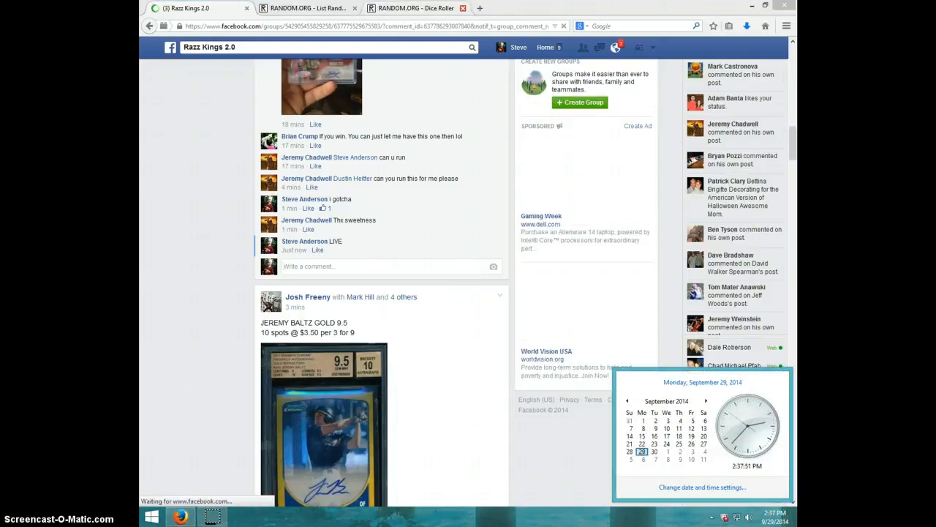
Step: Roll the two virtual dice on the Dice Roller, then return to the Brian and Joe list
left_click(307, 9)
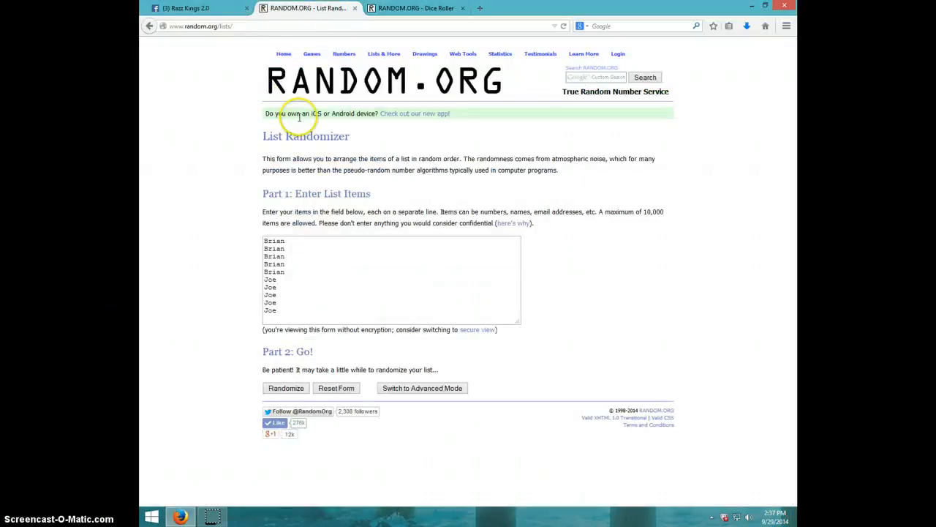
left_click(422, 8)
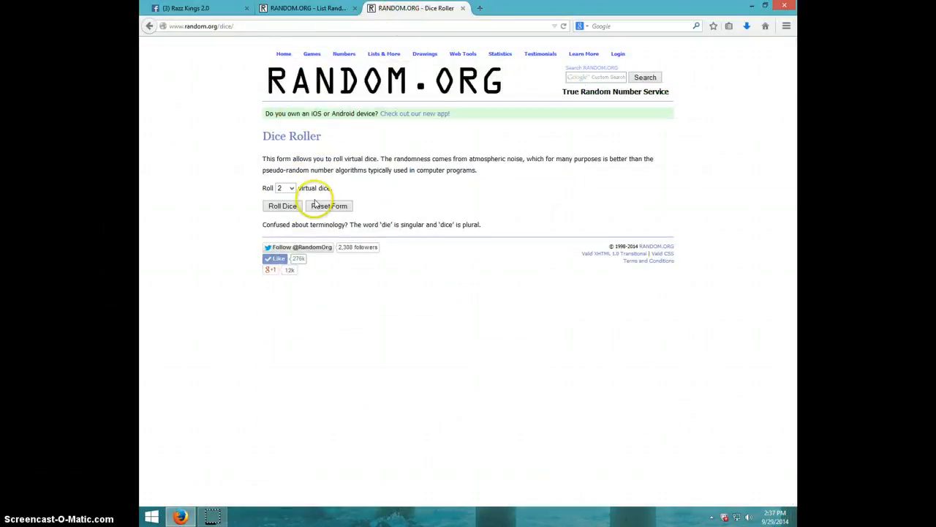
left_click(281, 205)
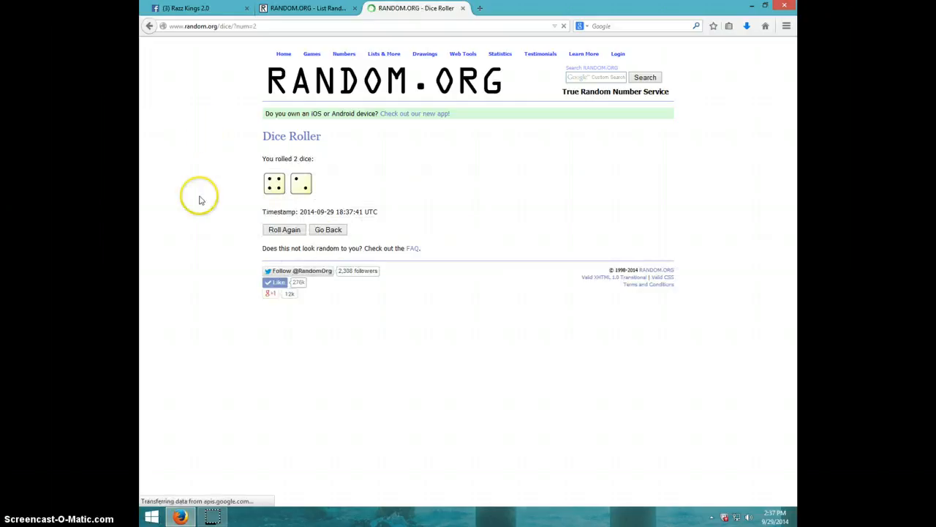
left_click(304, 8)
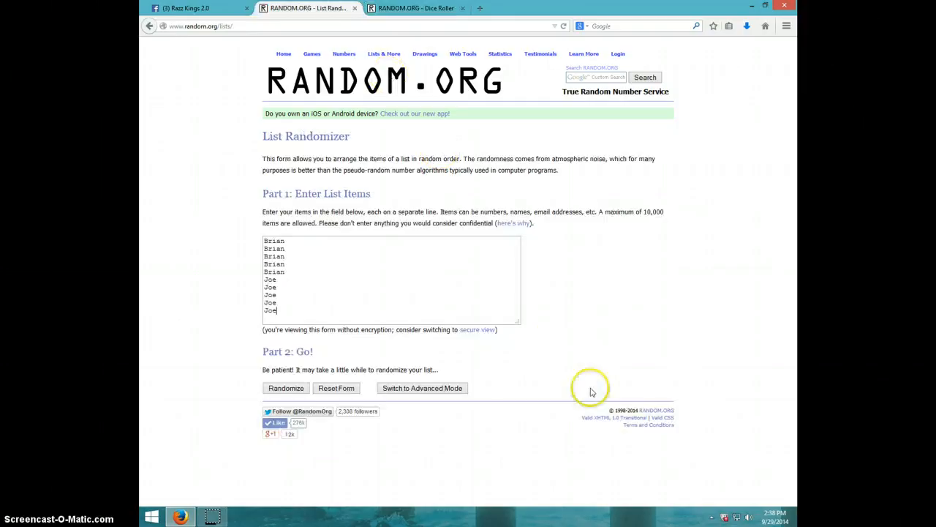
Step: Check the clock, then randomize the ten-name Brian and Joe list twice
left_click(775, 516)
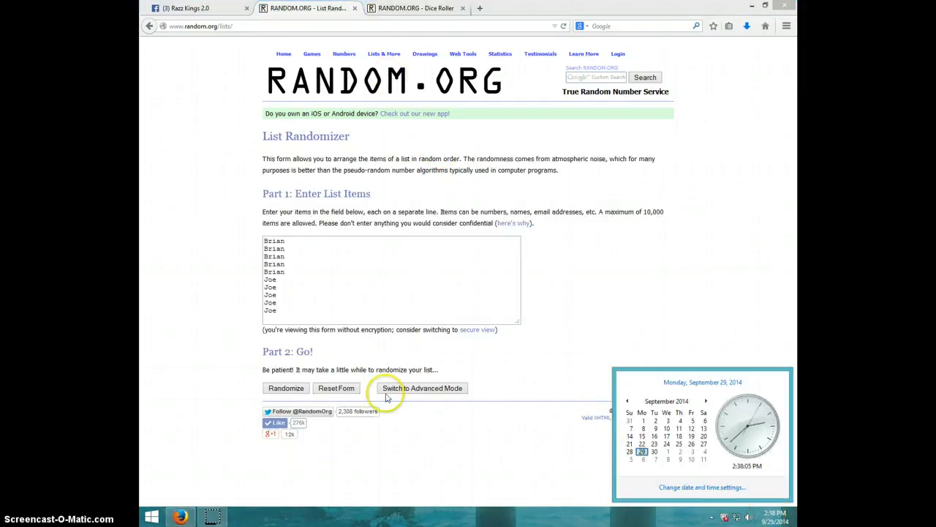
left_click(286, 388)
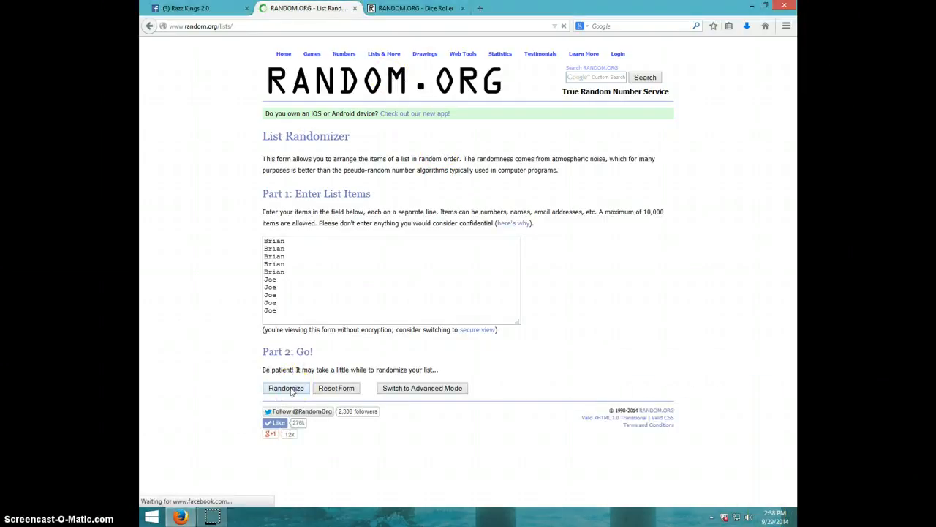
left_click(285, 388)
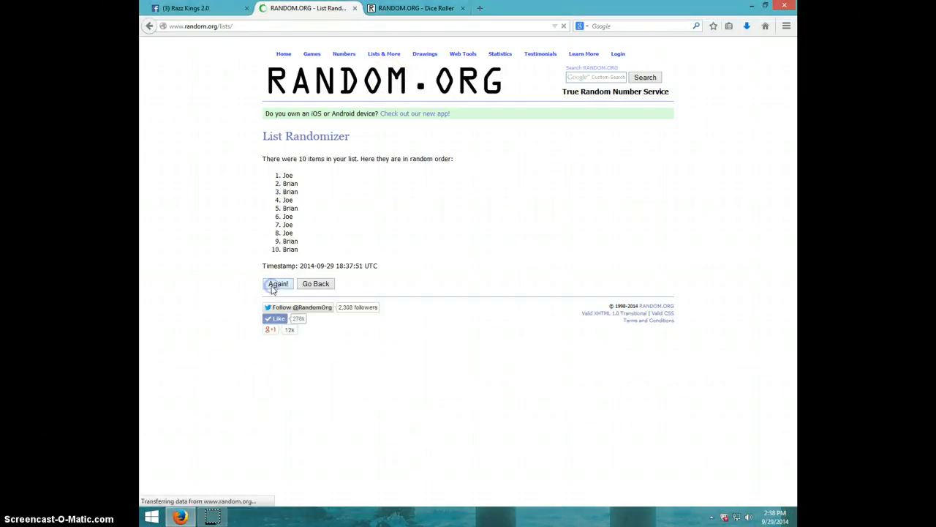
left_click(278, 283)
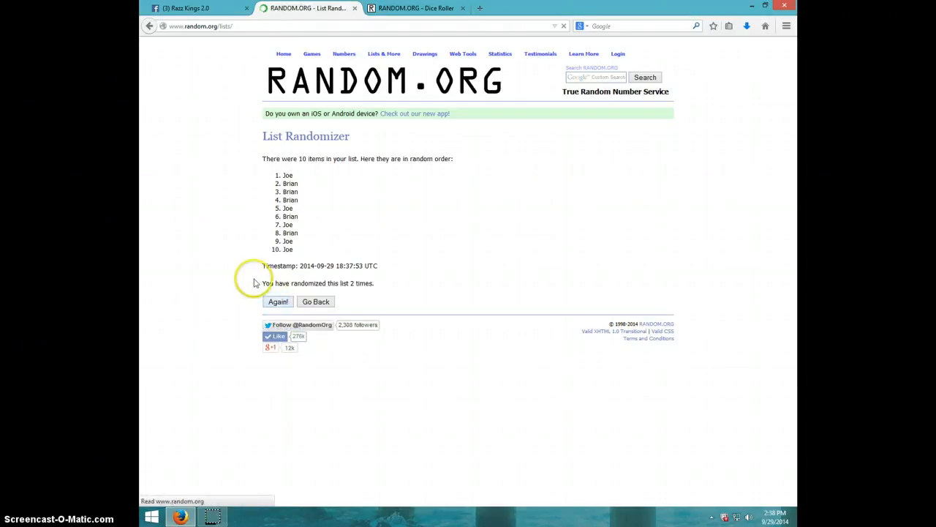
Step: Randomize the list a third, fourth and fifth time, then view the dice result again
left_click(278, 301)
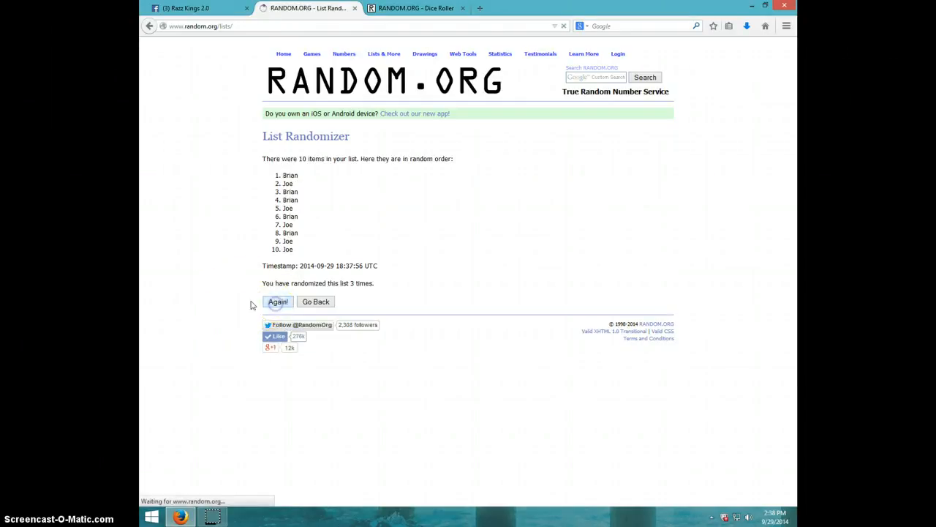
left_click(278, 302)
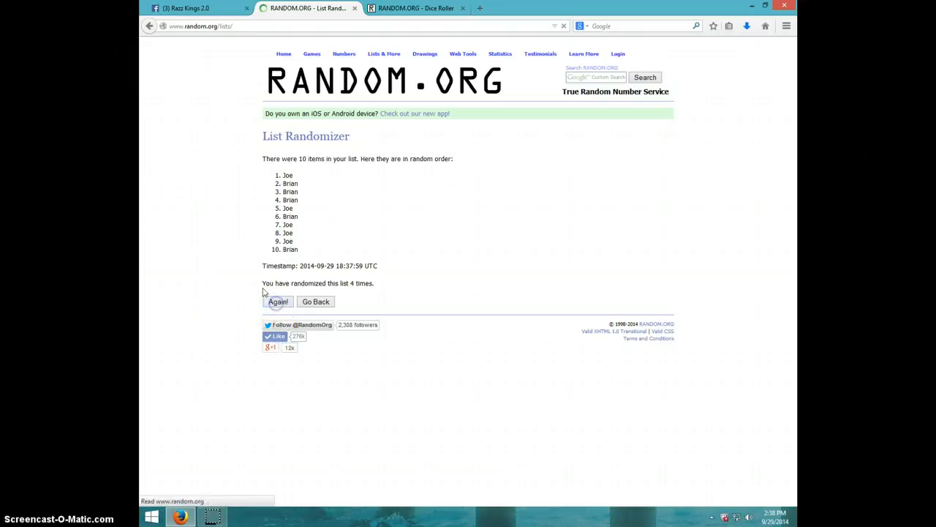
left_click(278, 301)
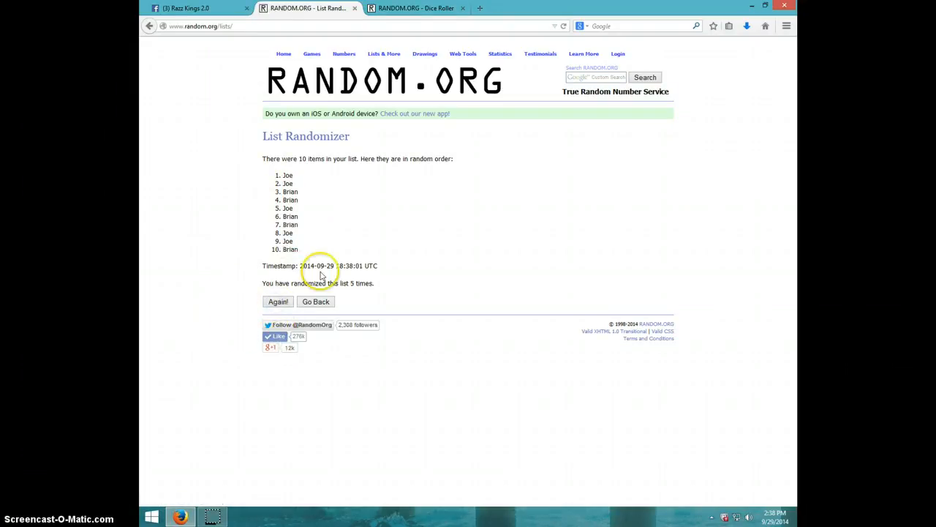
left_click(416, 9)
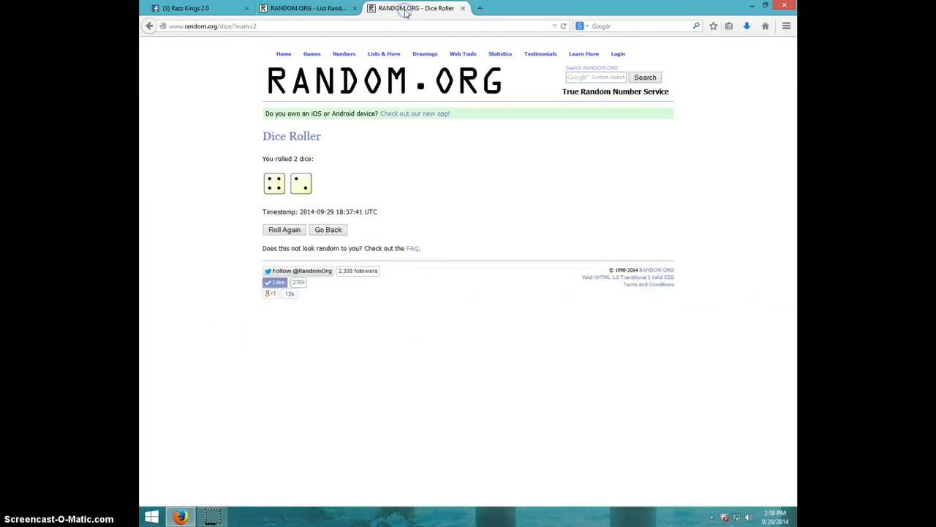
Step: Return to the List Randomizer, check the clock, and run the sixth shuffle
left_click(305, 9)
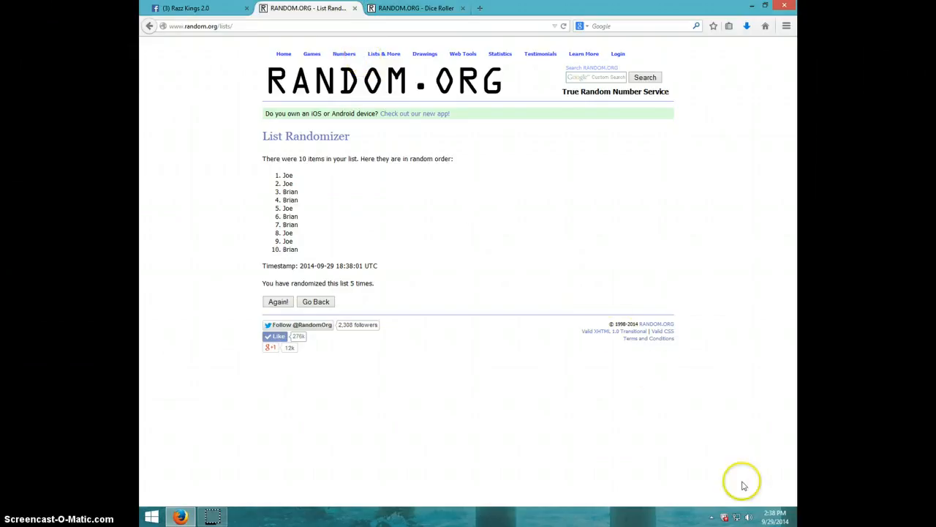
left_click(774, 515)
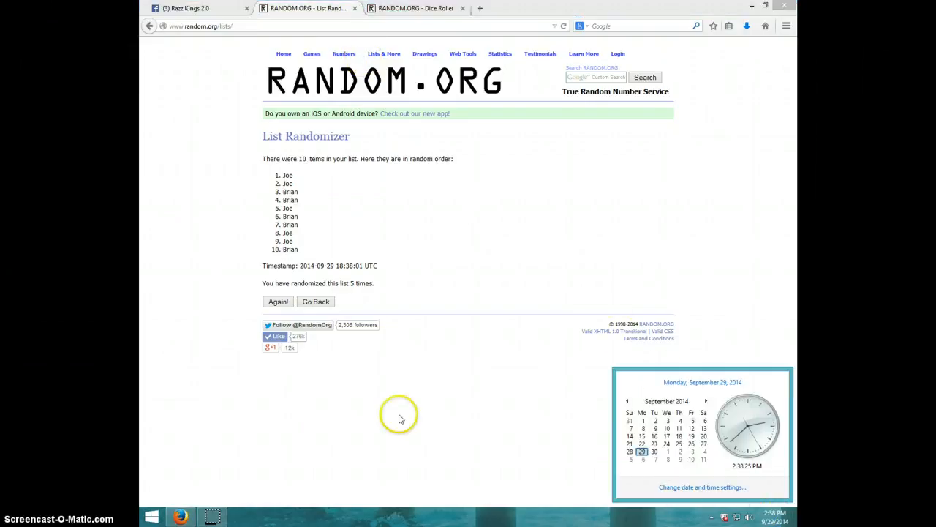
mouse_move(278, 302)
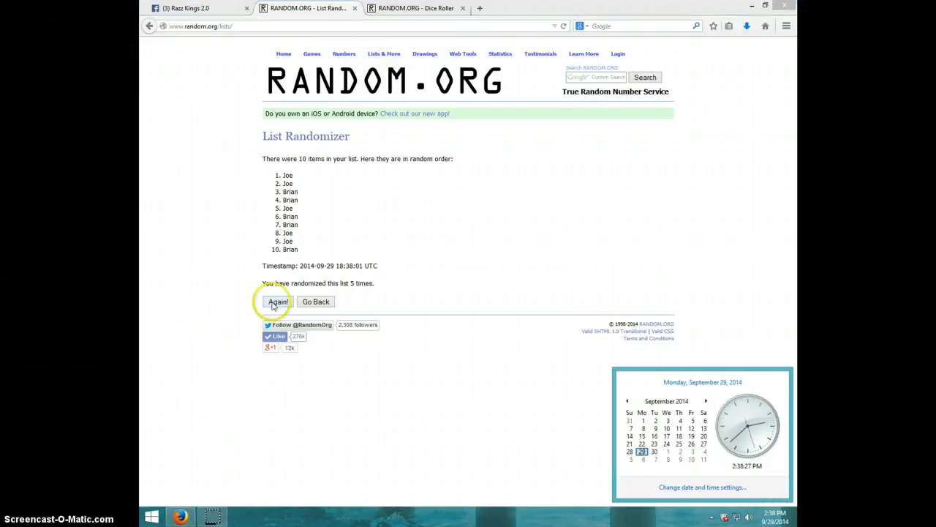
left_click(275, 301)
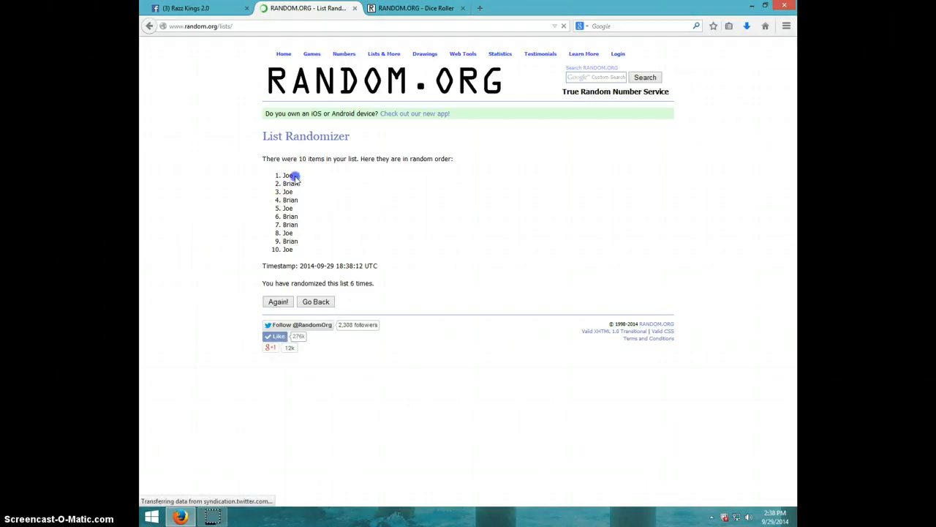
Step: Highlight Joe at the top of the shuffled list, then check the clock again
double_click(287, 176)
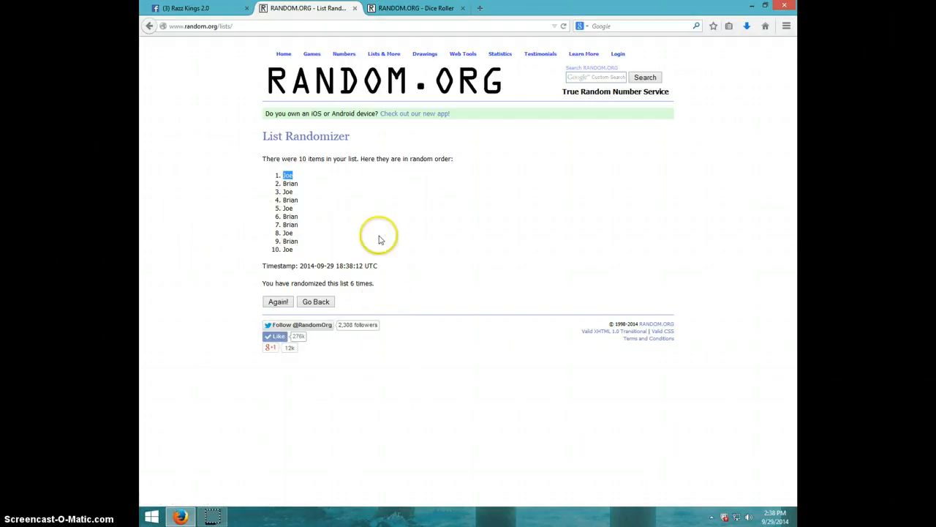
left_click(418, 9)
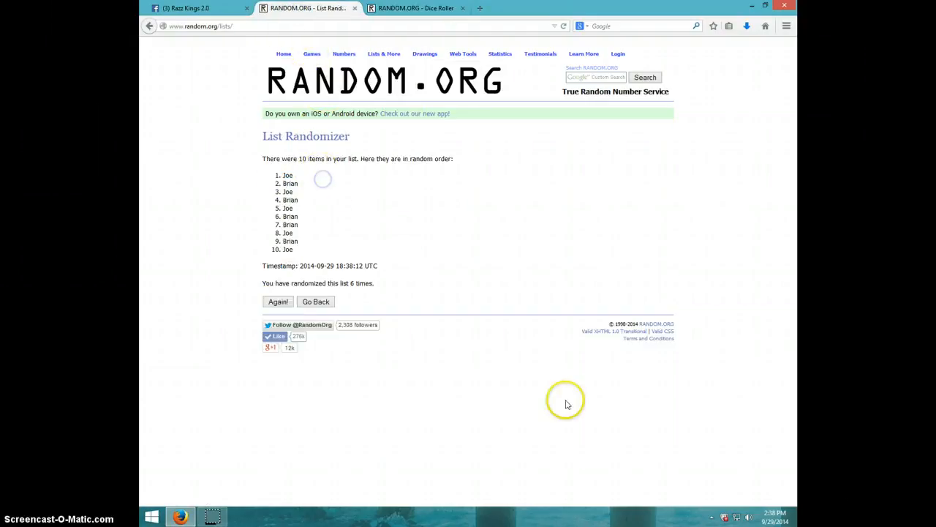
left_click(774, 514)
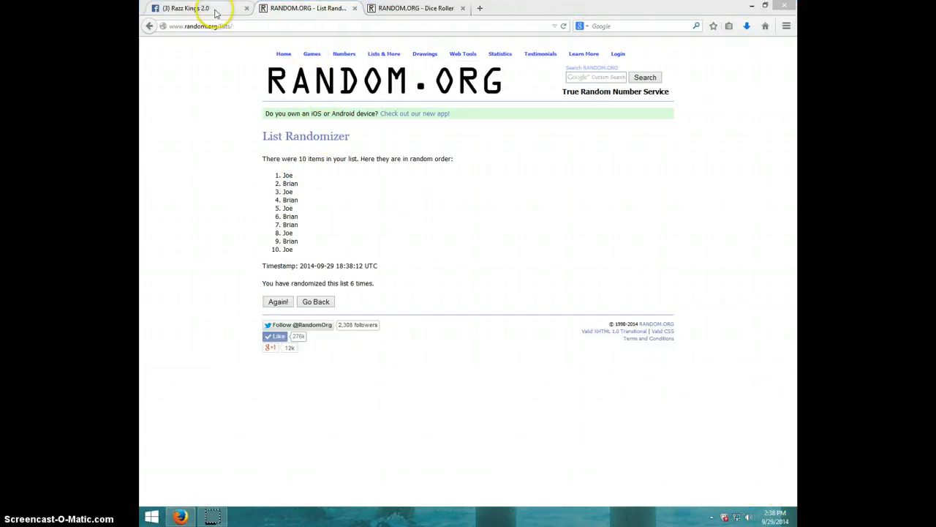
Step: Post a 'DONE' comment under the Facebook group's card post and check the time
left_click(187, 12)
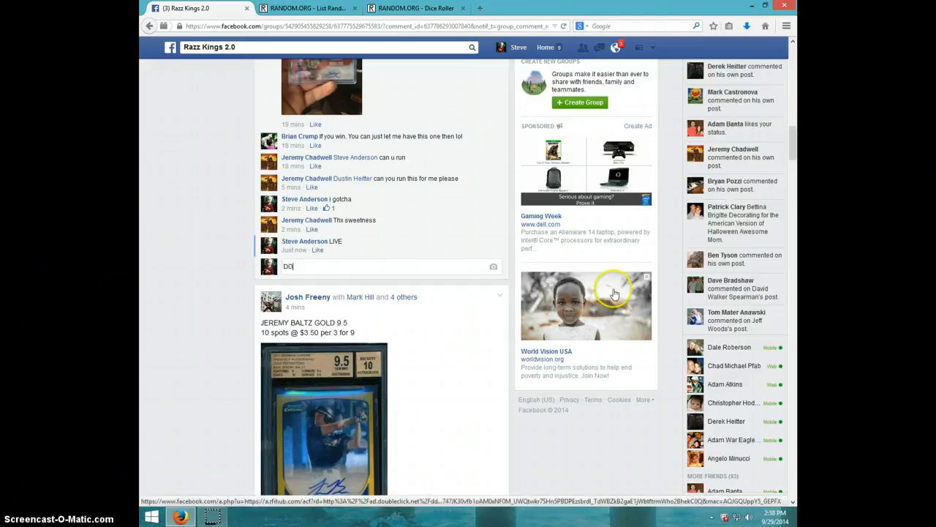
key("Enter")
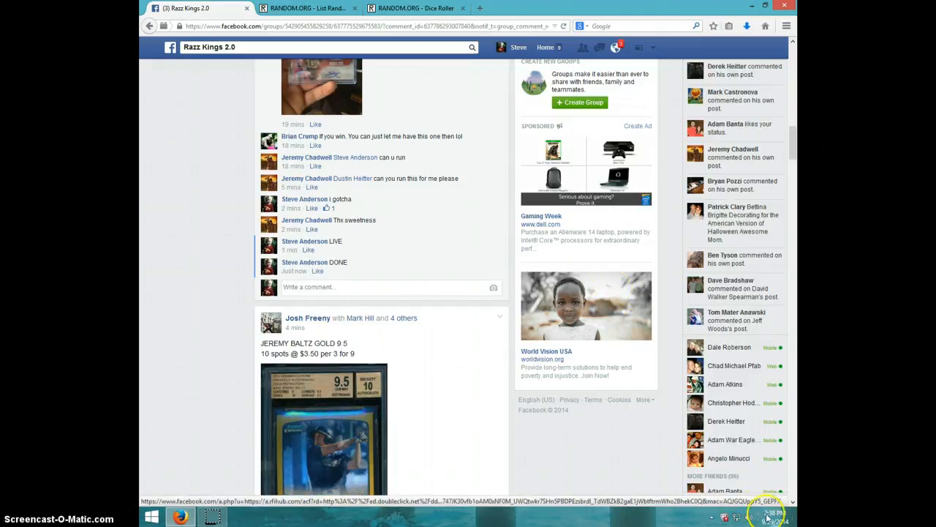
left_click(775, 515)
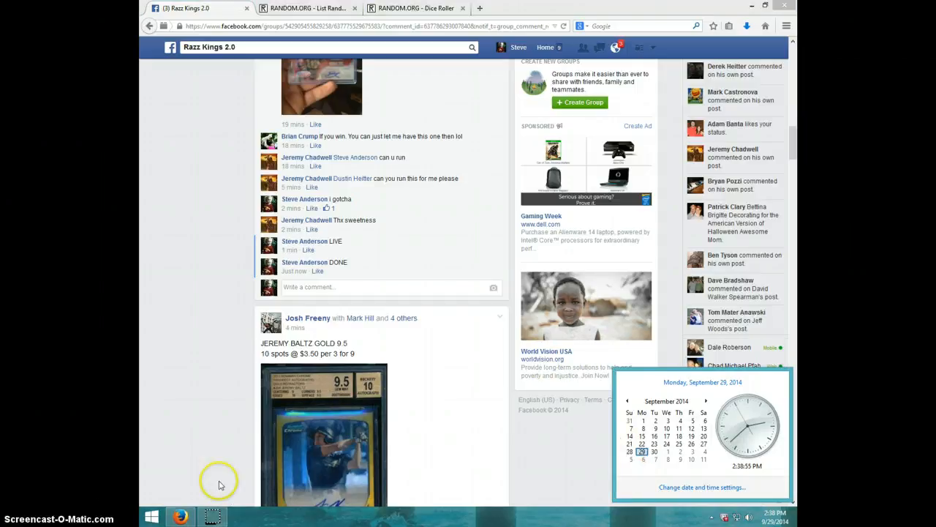